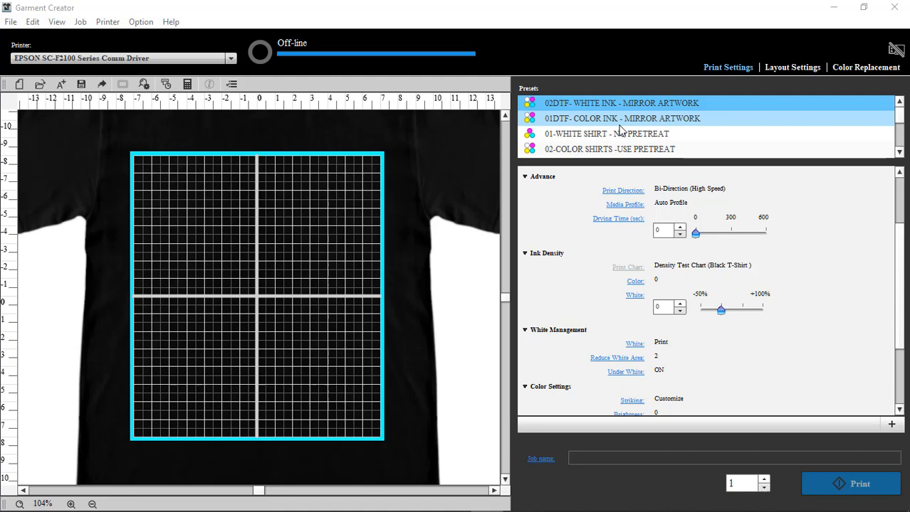
# Step: Load the 01DTF- COLOR INK - MIRROR ARTWORK preset from the Presets list
pyautogui.click(606, 134)
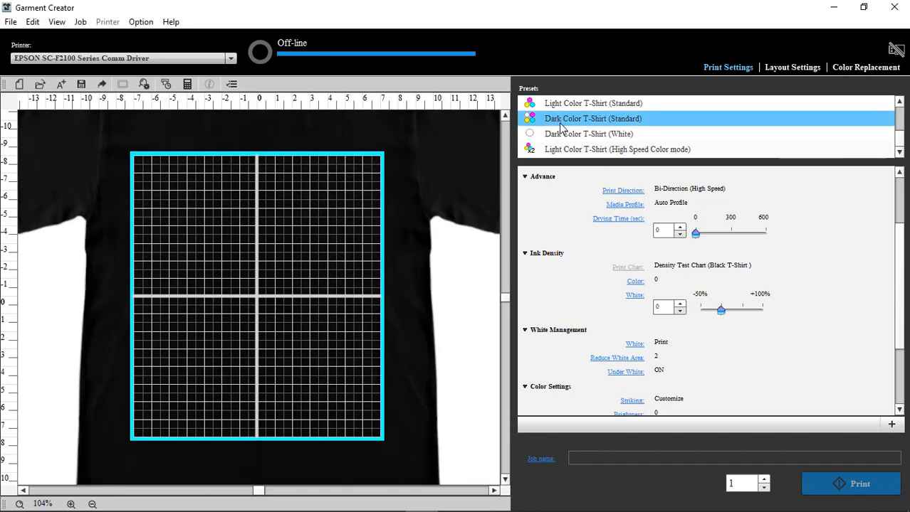
pyautogui.click(888, 424)
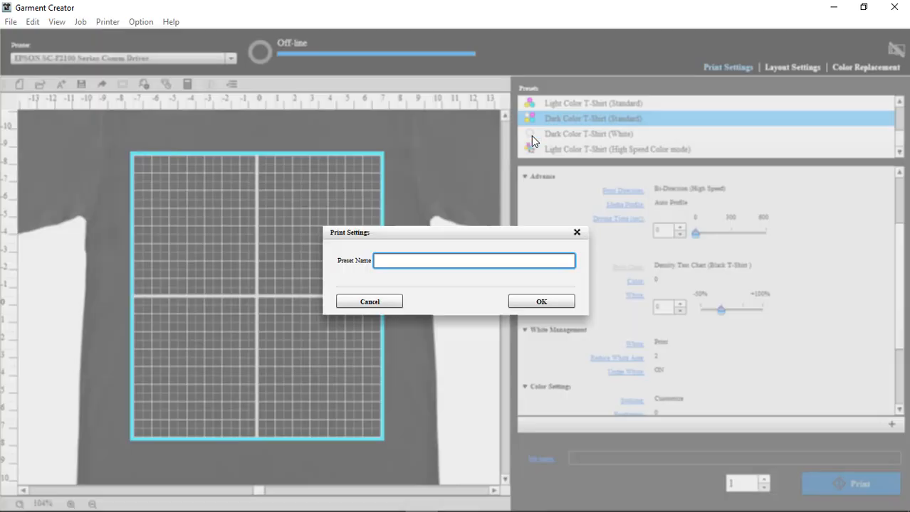
pyautogui.moveTo(505, 308)
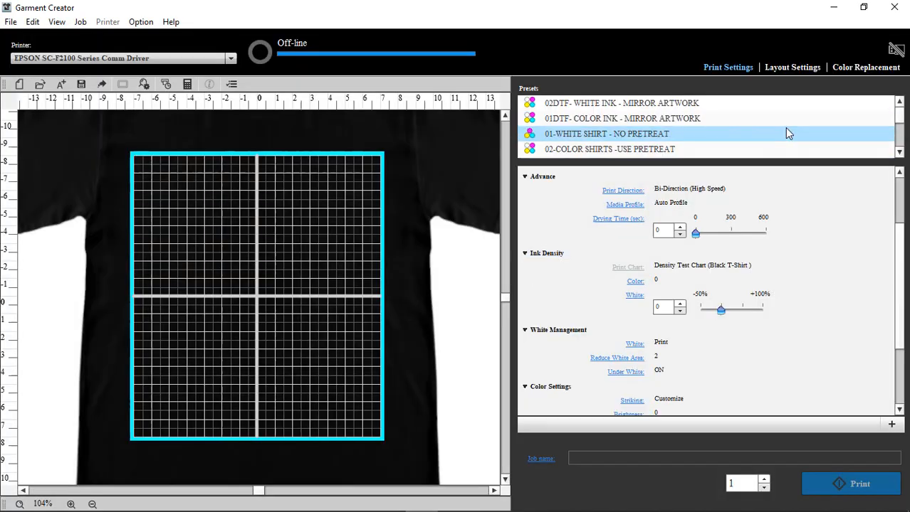
pyautogui.moveTo(553, 124)
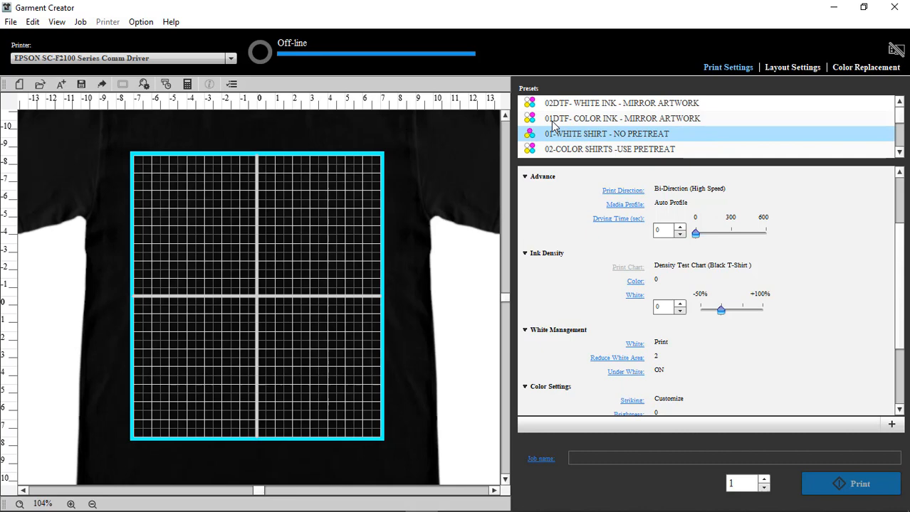
pyautogui.click(621, 118)
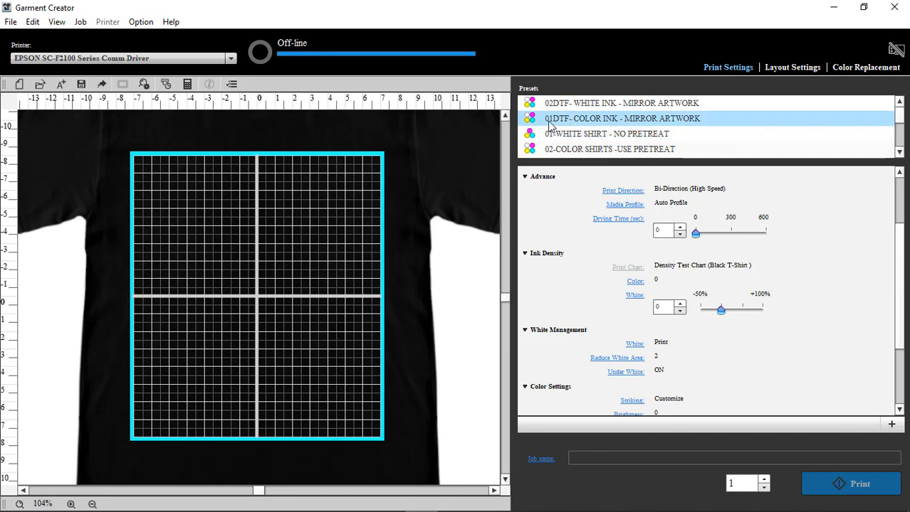
pyautogui.click(606, 103)
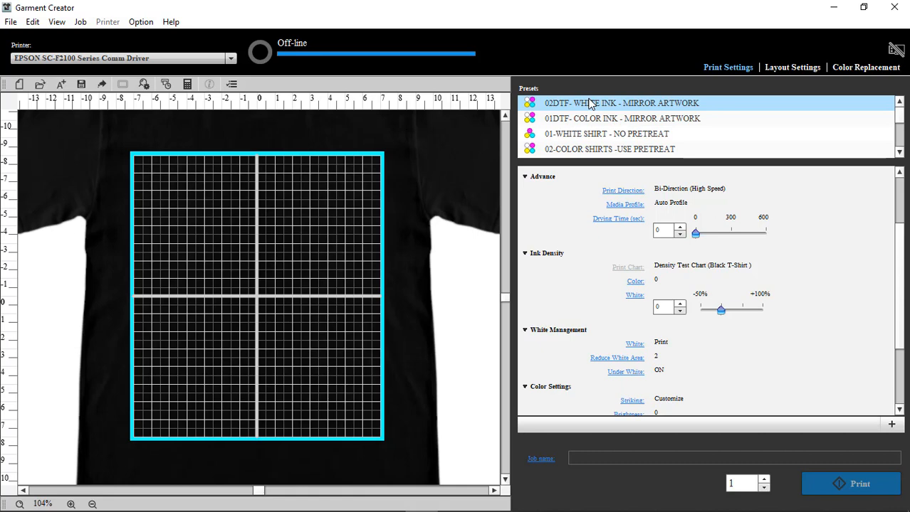
pyautogui.click(621, 118)
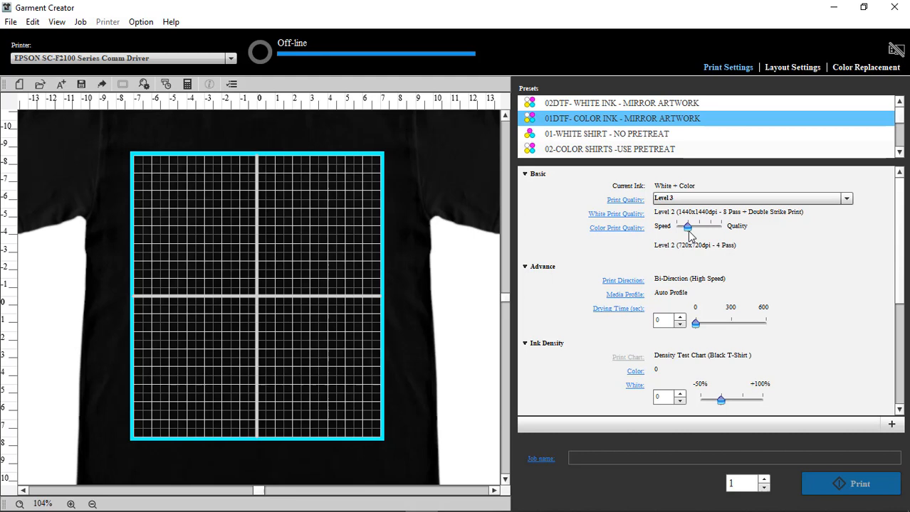
# Step: Set color print quality to Level 5 (1440x720dpi, 16 pass)
pyautogui.moveTo(687, 226); pyautogui.dragTo(720, 226)
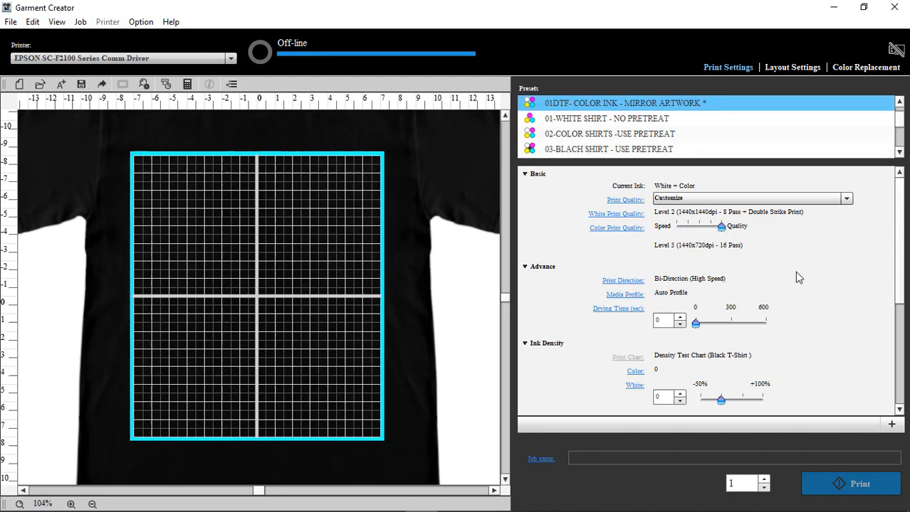
pyautogui.moveTo(816, 291)
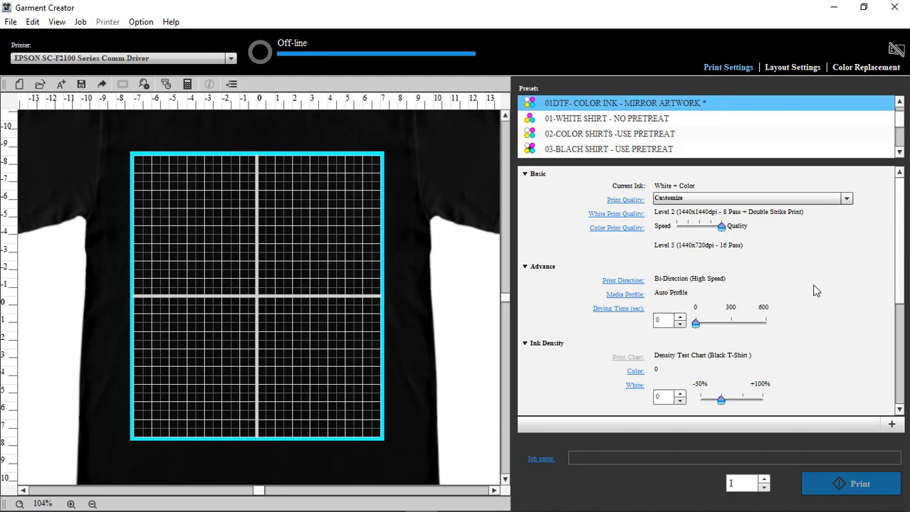
pyautogui.scroll(-3)
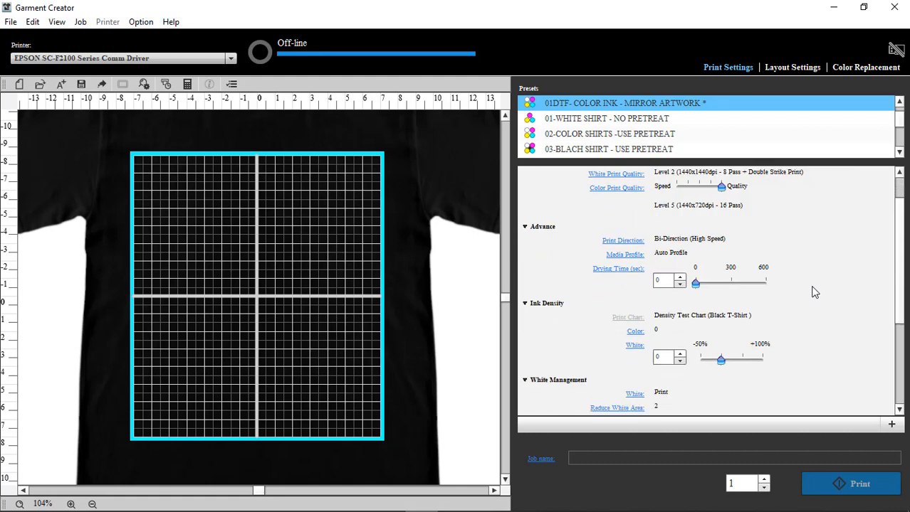
pyautogui.scroll(-3)
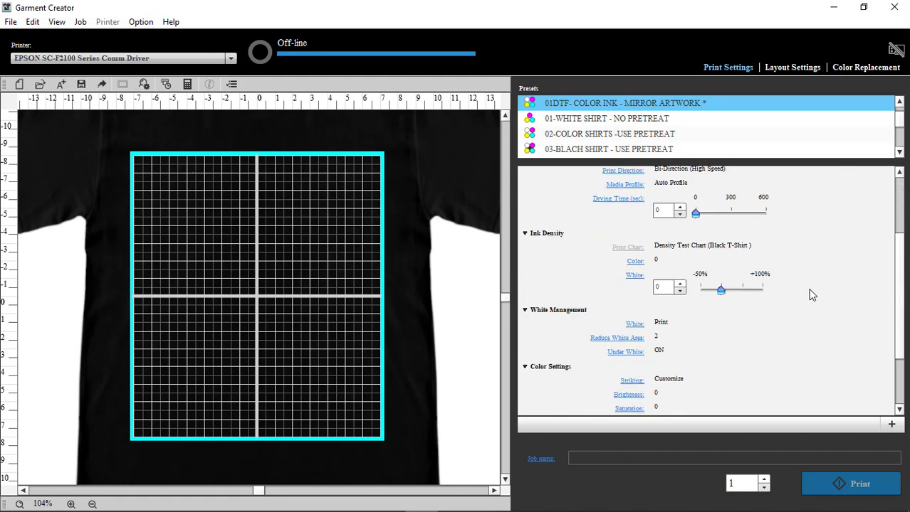
pyautogui.scroll(-3)
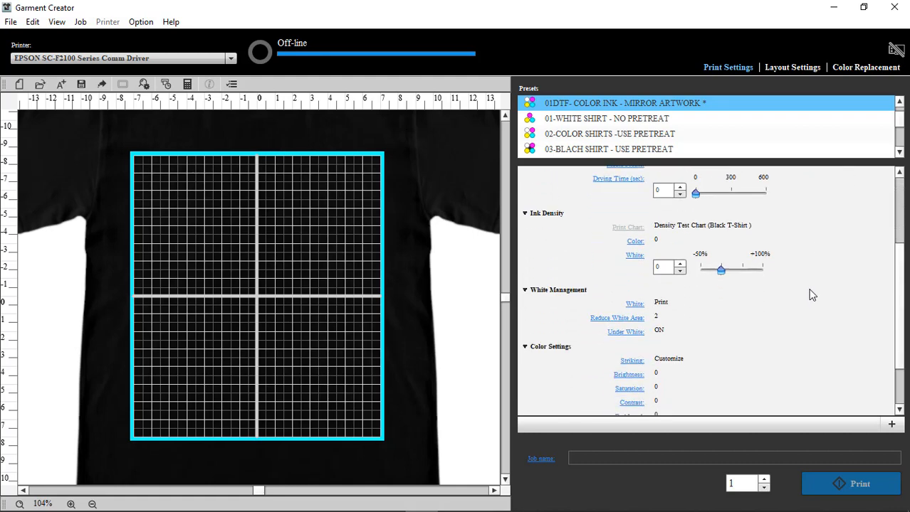
pyautogui.scroll(-3)
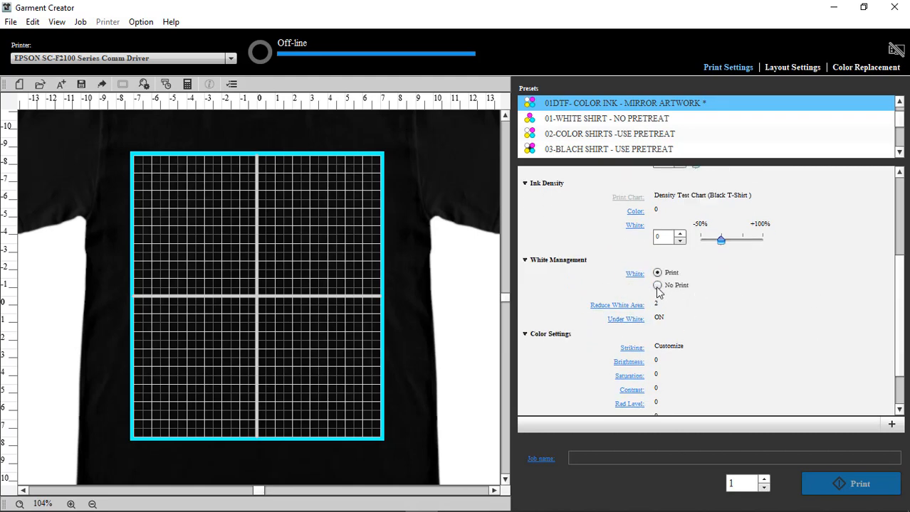
# Step: Set White to No Print and overwrite the 01DTF color-ink preset
pyautogui.click(657, 286)
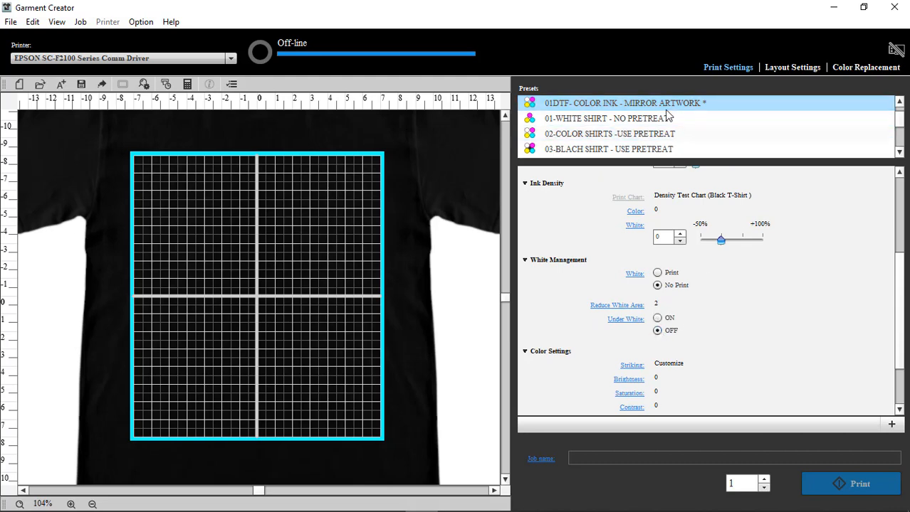
pyautogui.rightClick(622, 103)
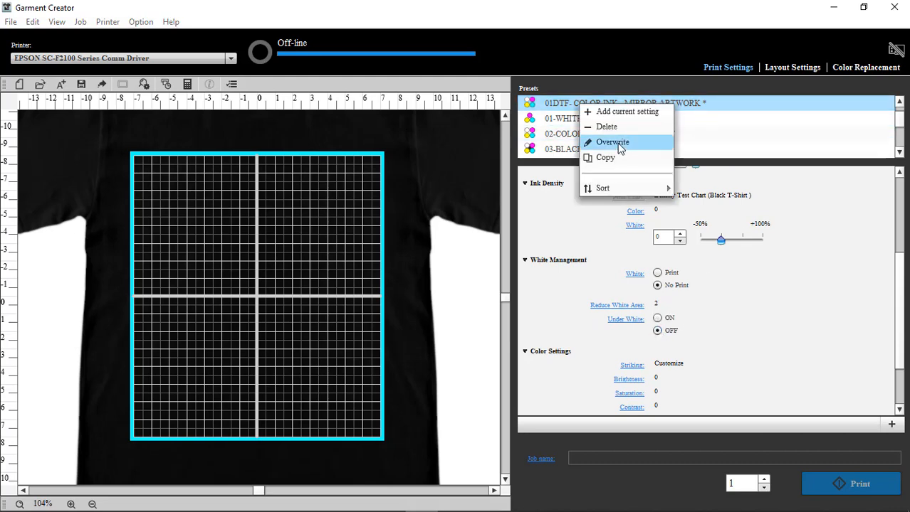
pyautogui.click(612, 143)
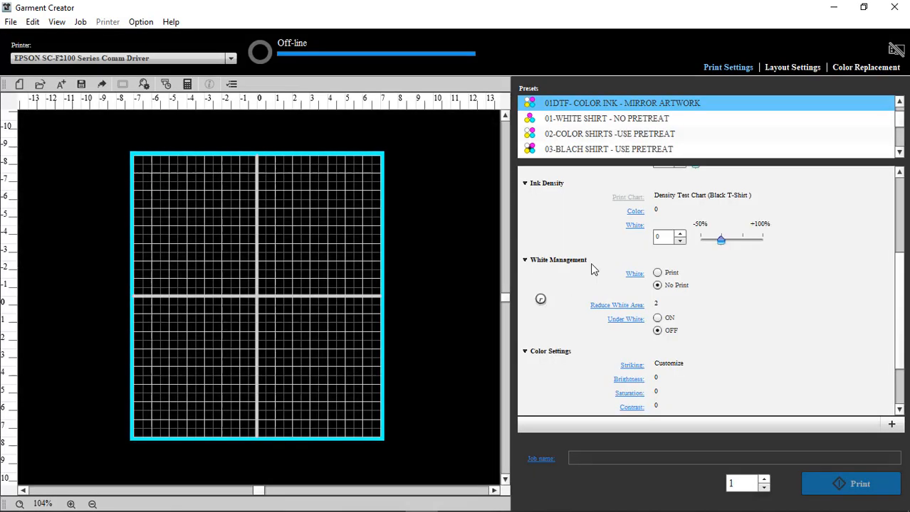
pyautogui.click(622, 118)
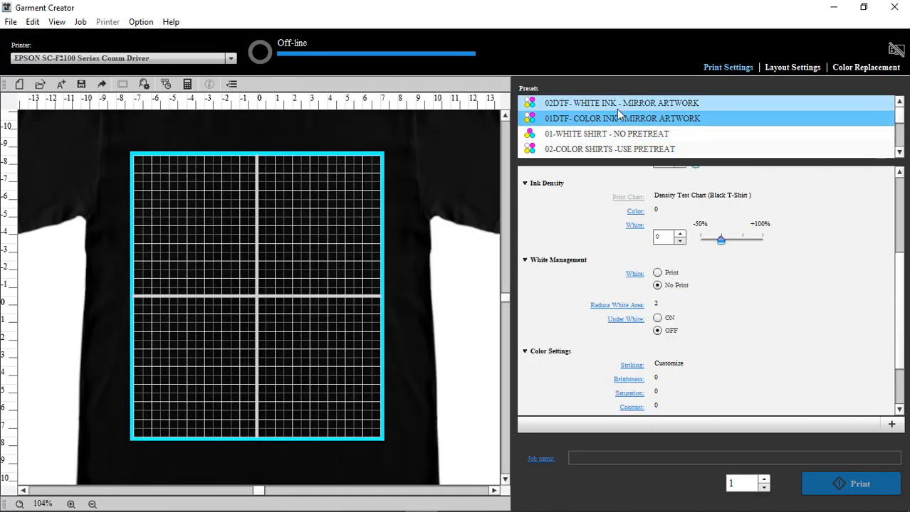
# Step: Load the 02DTF- WHITE INK - MIRROR ARTWORK preset and select the Drying Time (sec) box
pyautogui.click(619, 103)
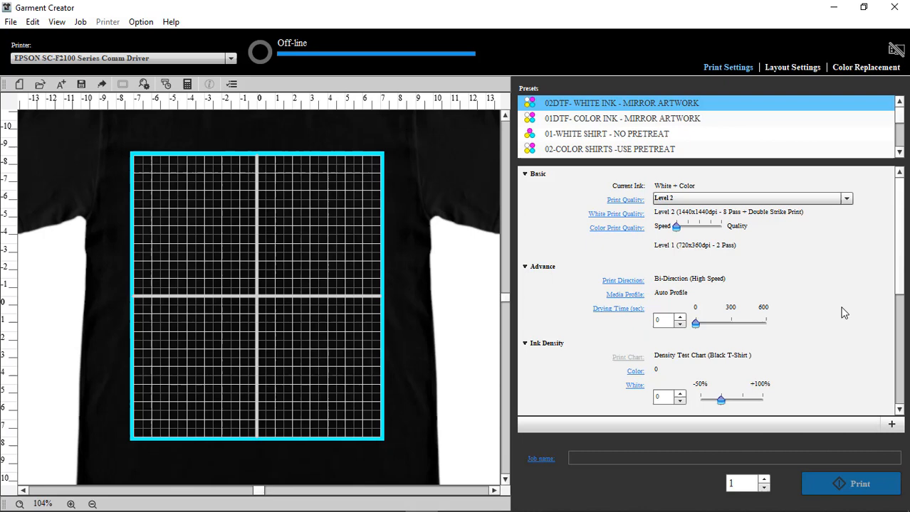
pyautogui.scroll(-3)
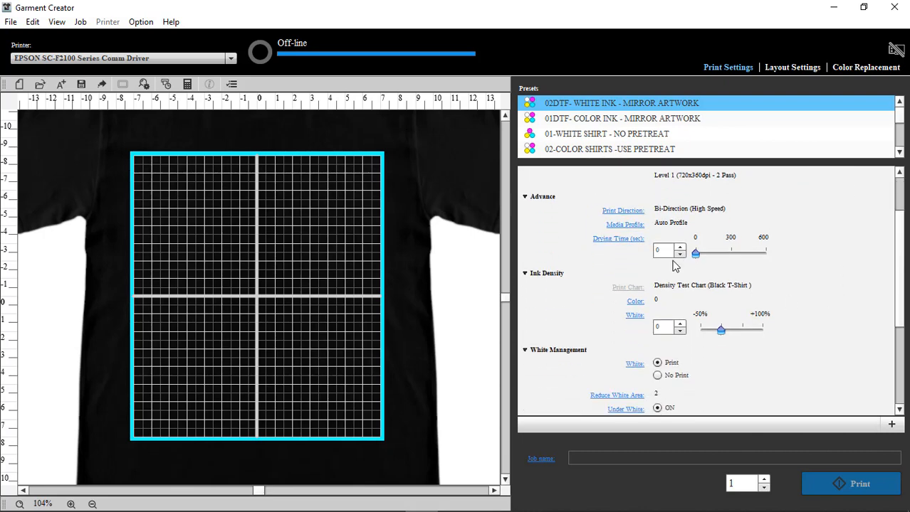
pyautogui.click(664, 251)
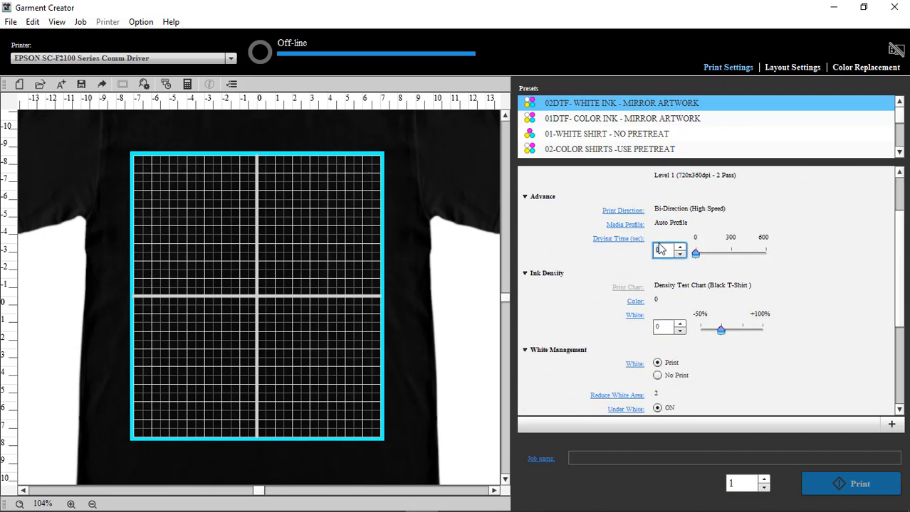